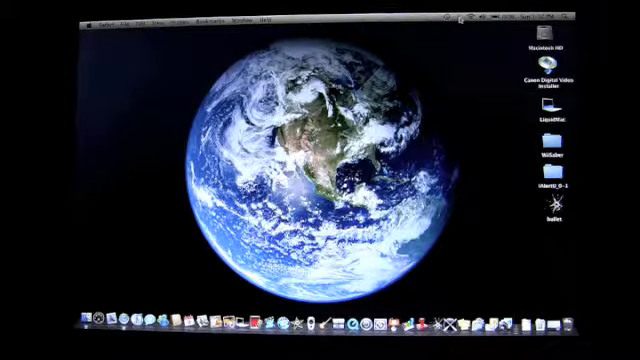
left_click(464, 16)
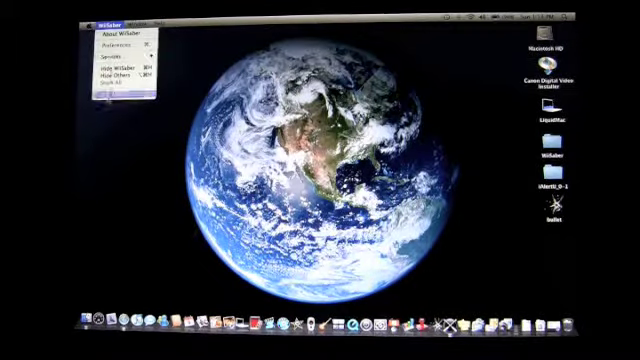
left_click(300, 200)
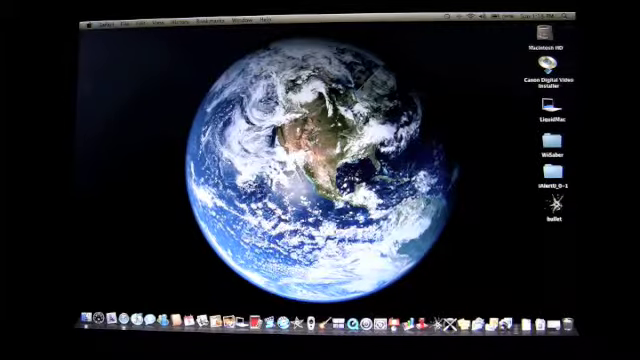